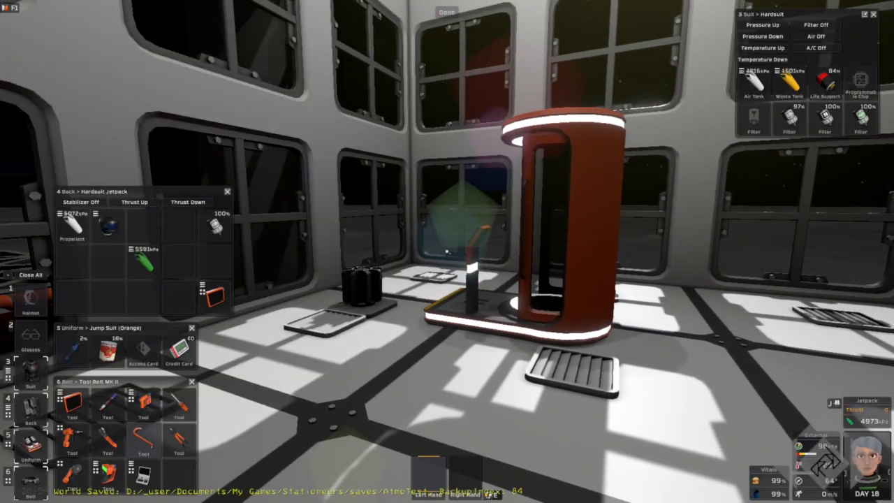
Step: Quick-save the current Stationeers game so its world file can be edited
key(Escape)
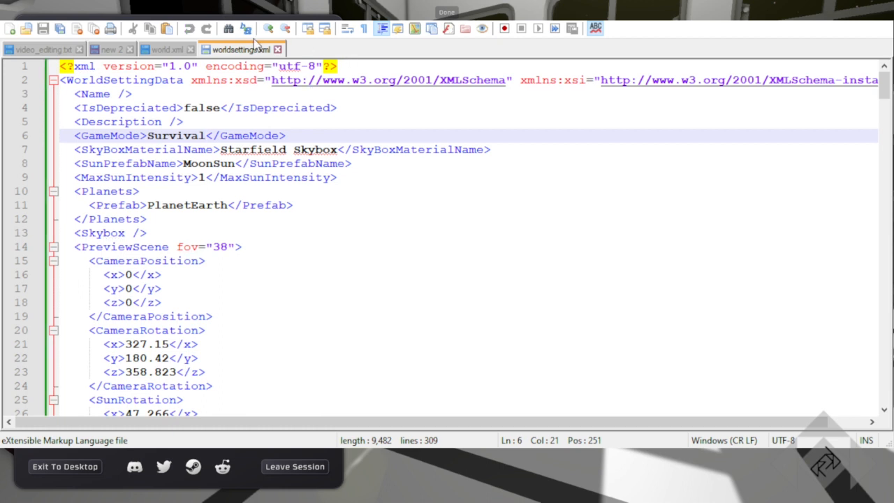
Step: Change the Burn damage in world.xml's DamageState block from 0 to 80
double_click(176, 135)
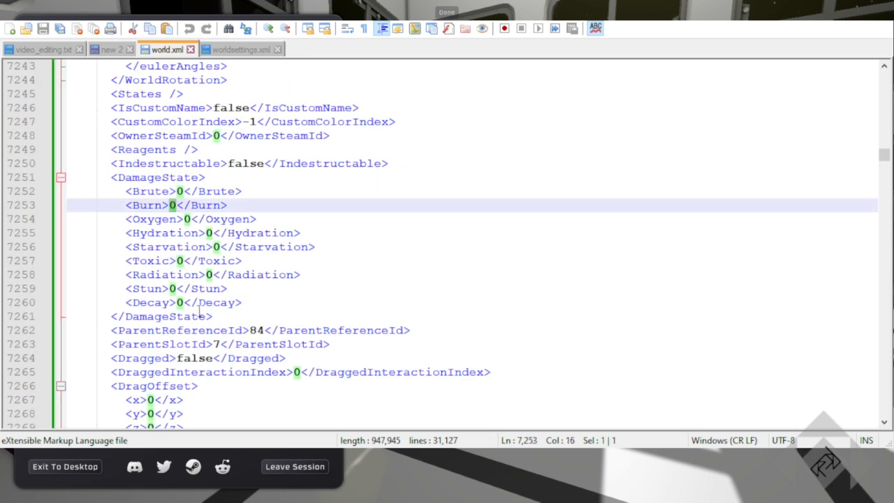
text(80)
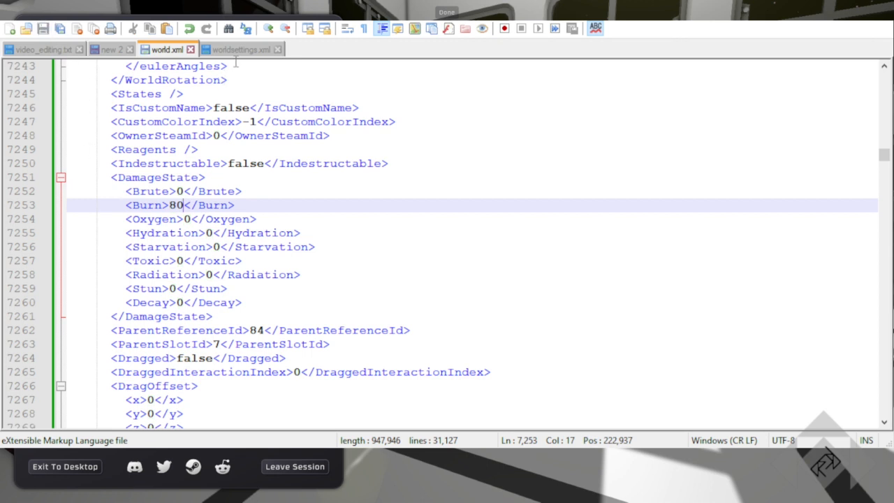
click(238, 51)
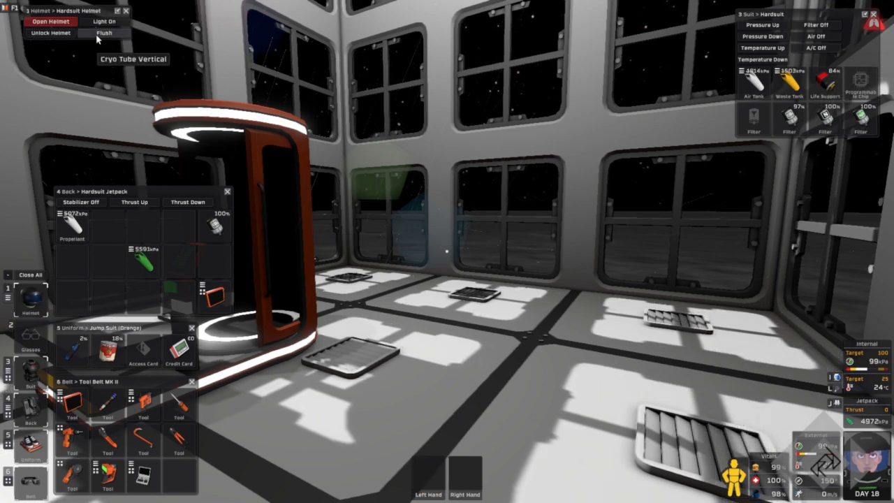
mouse_move(430, 201)
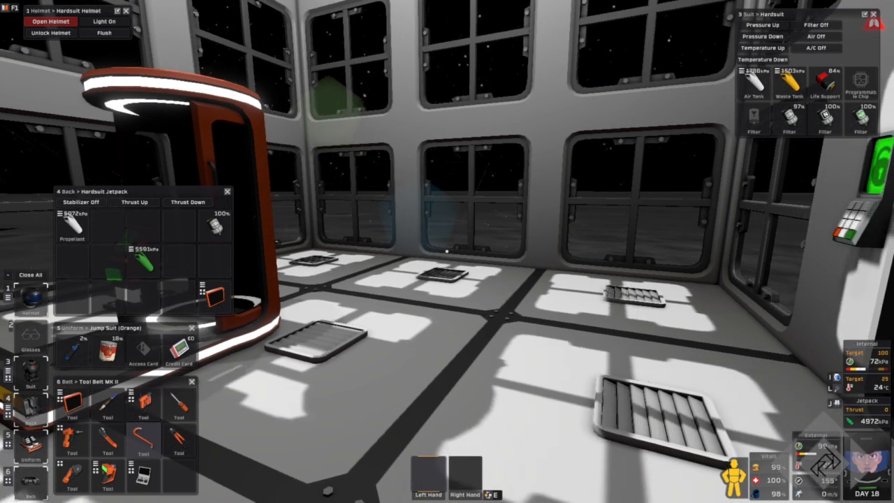
Step: Quick-save the game from the pause menu after flushing the helmet
key(Escape)
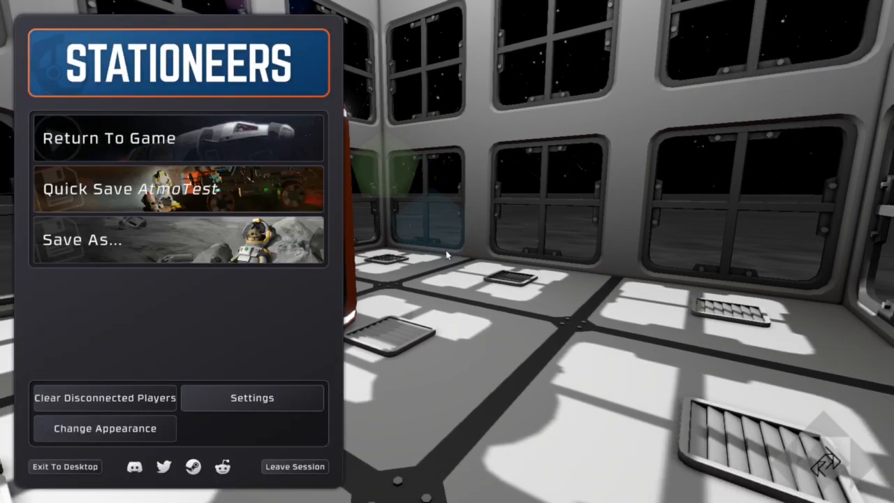
click(177, 188)
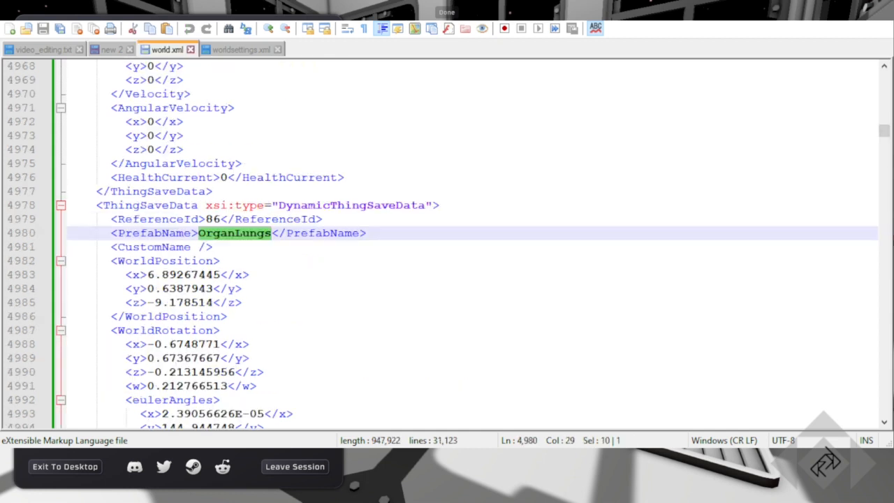
Step: Check the lungs' Burn damage now reads 80.16, then bring up the game's pause menu
scroll(down, 3)
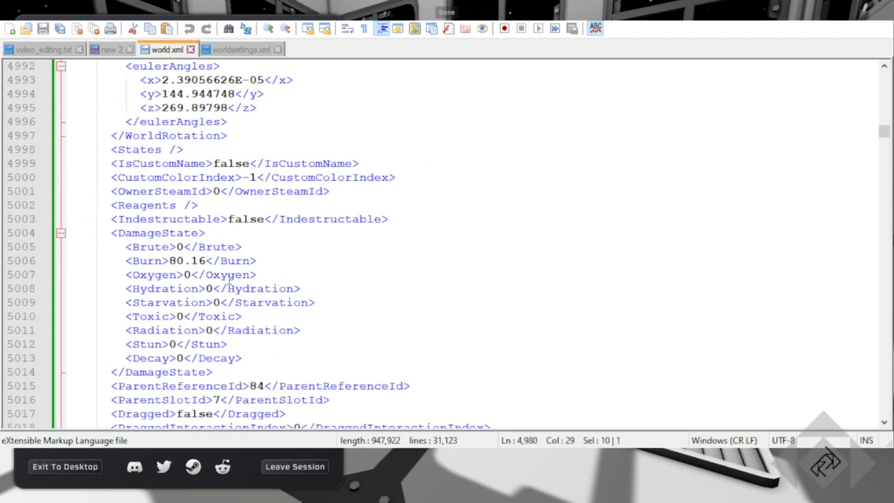
double_click(198, 261)
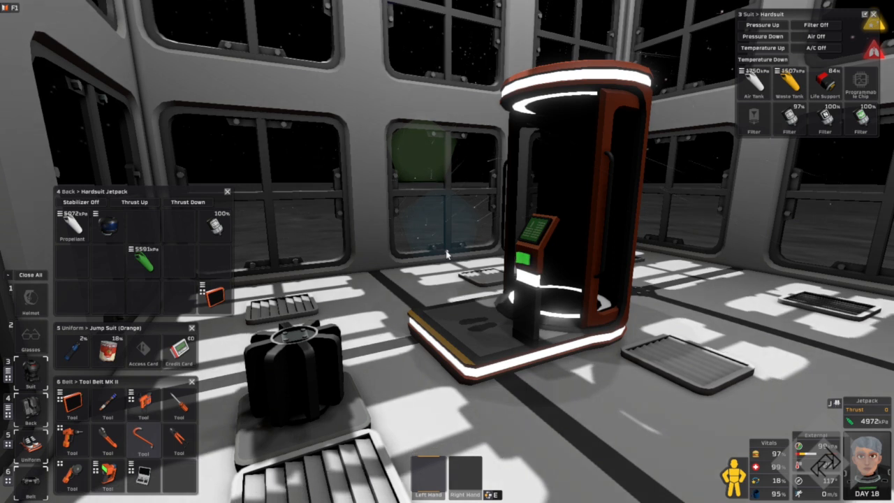
key(Escape)
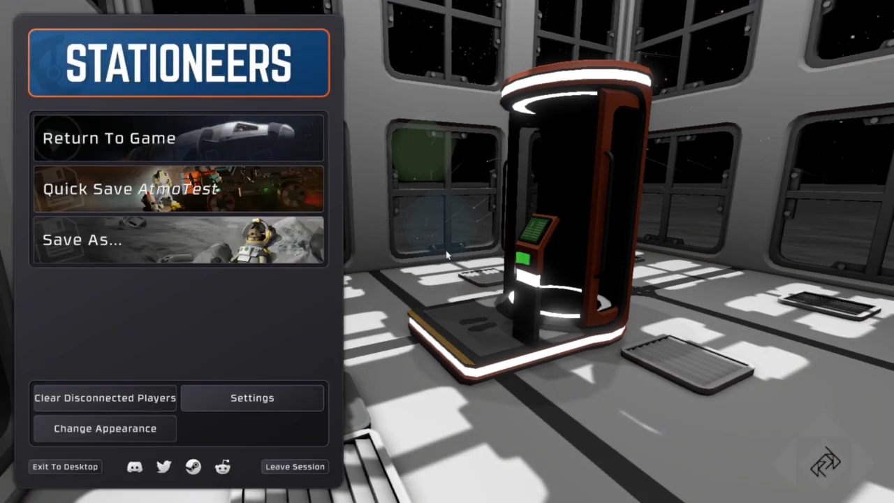
mouse_move(430, 254)
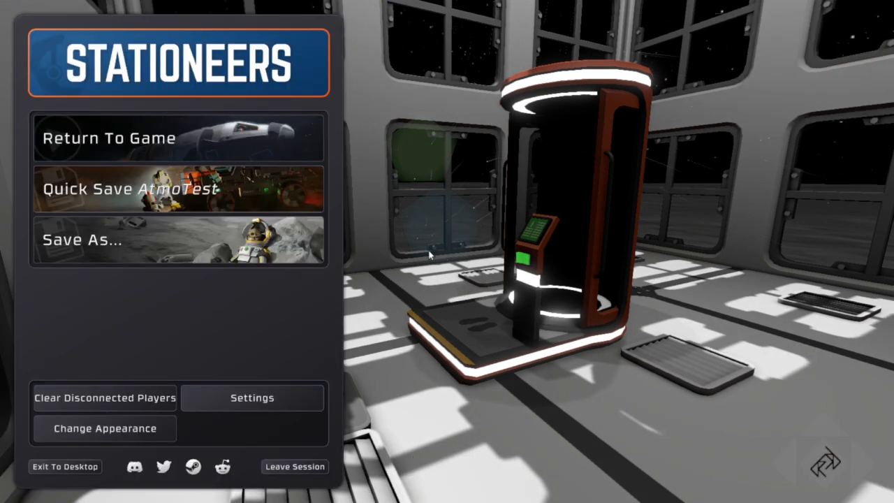